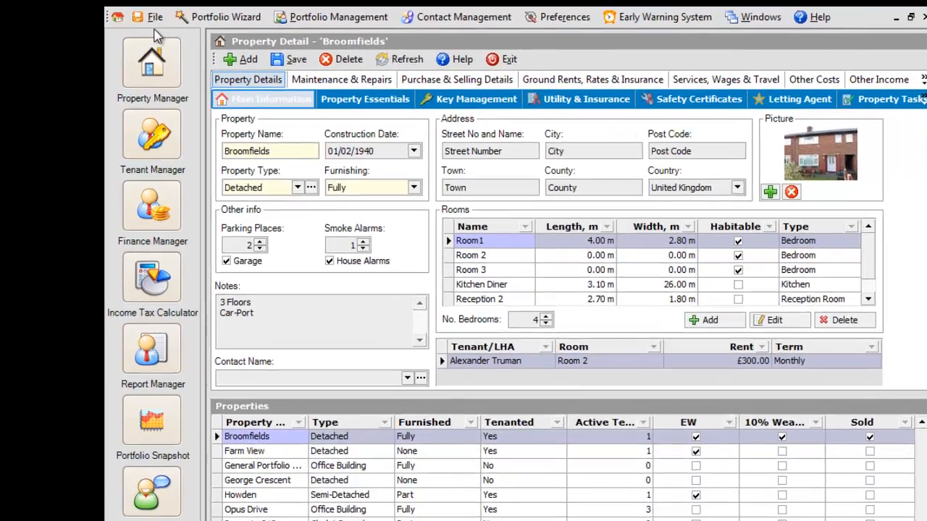
Start the File menu's export of properties and tenancies to Landlord Vision.
left_click(155, 17)
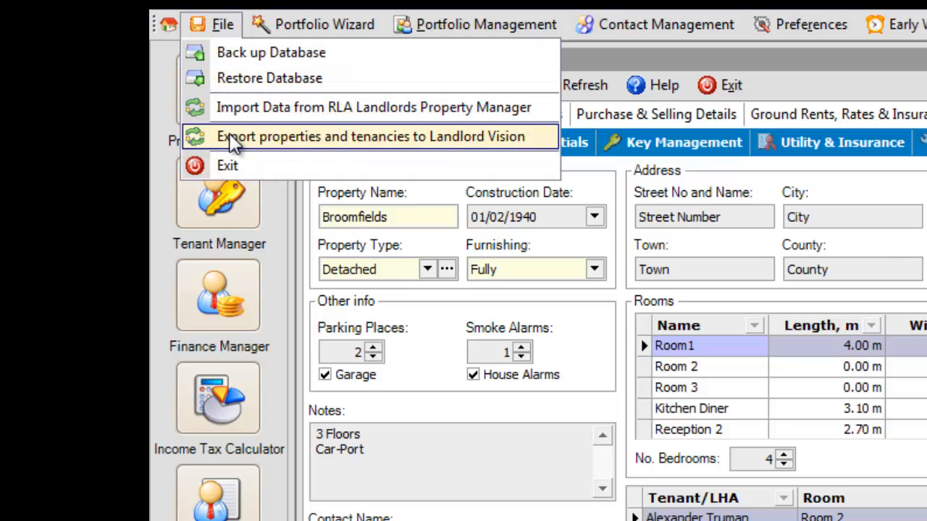
left_click(370, 136)
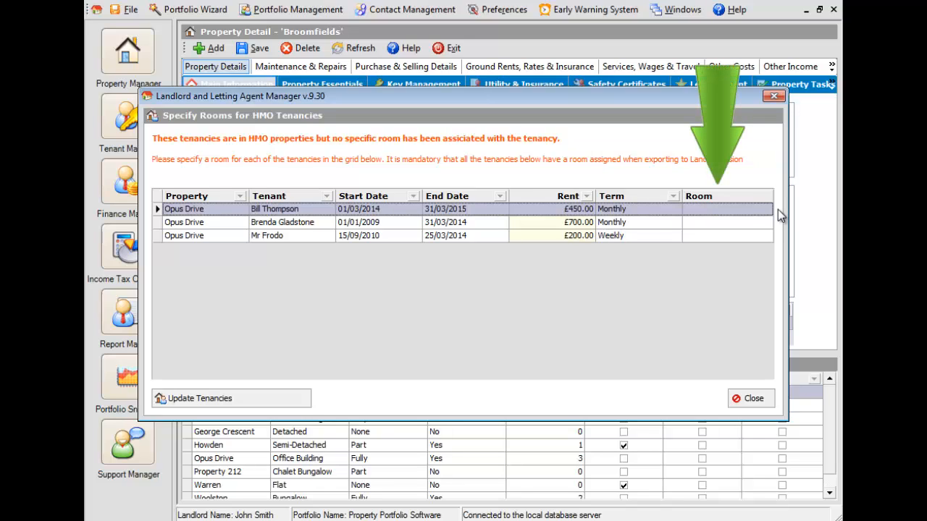
Assign Opus Drive tenancies their rooms, save the update, and export all tenancies.
left_click(765, 209)
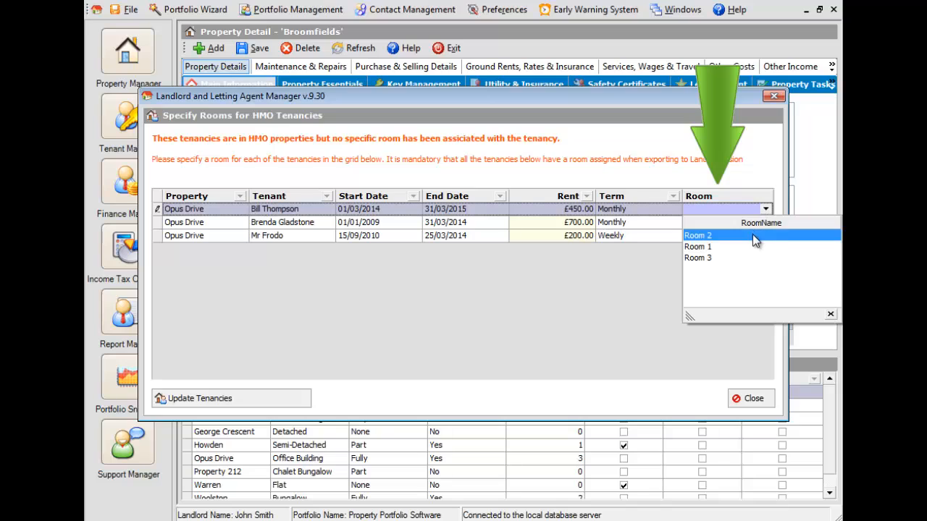
left_click(697, 246)
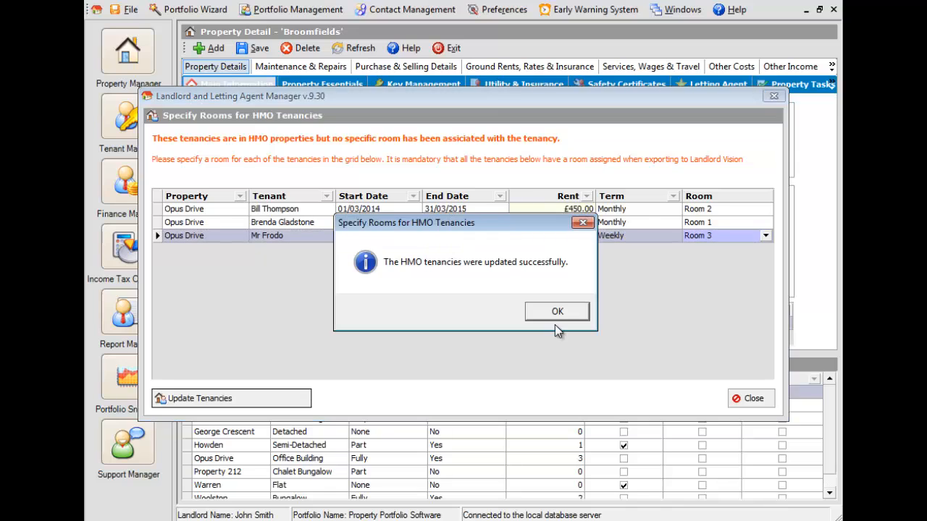
left_click(557, 311)
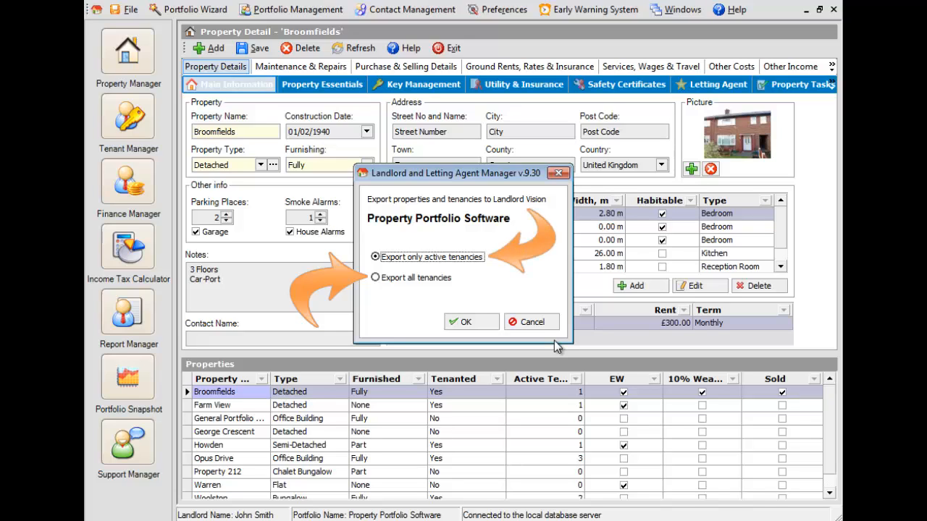
mouse_move(447, 285)
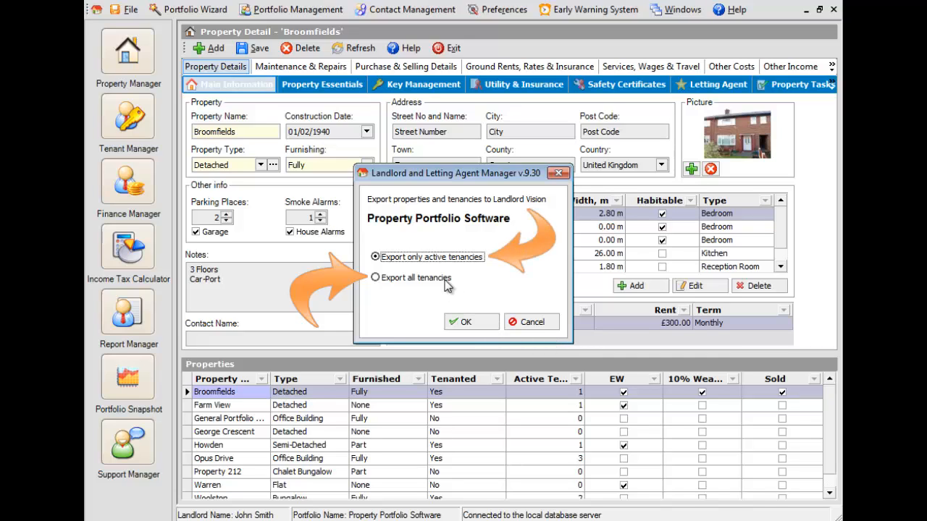
left_click(376, 278)
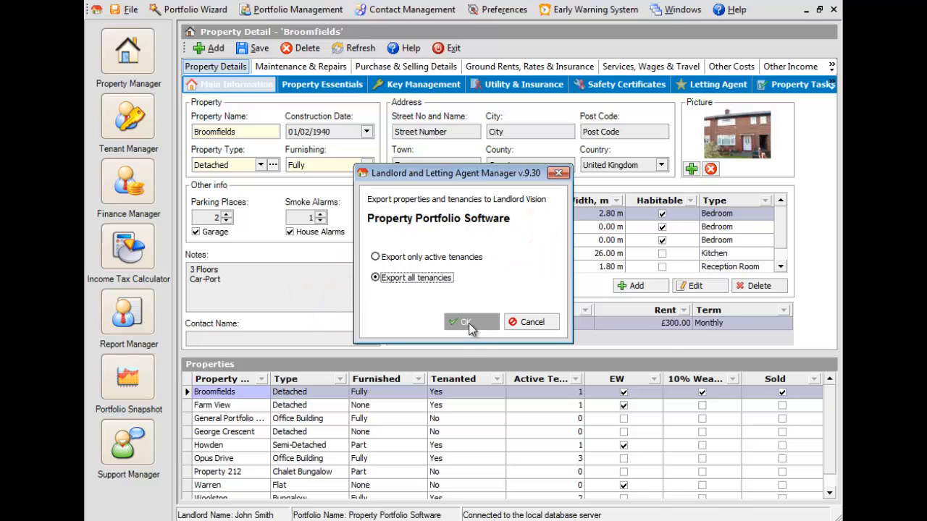
left_click(466, 322)
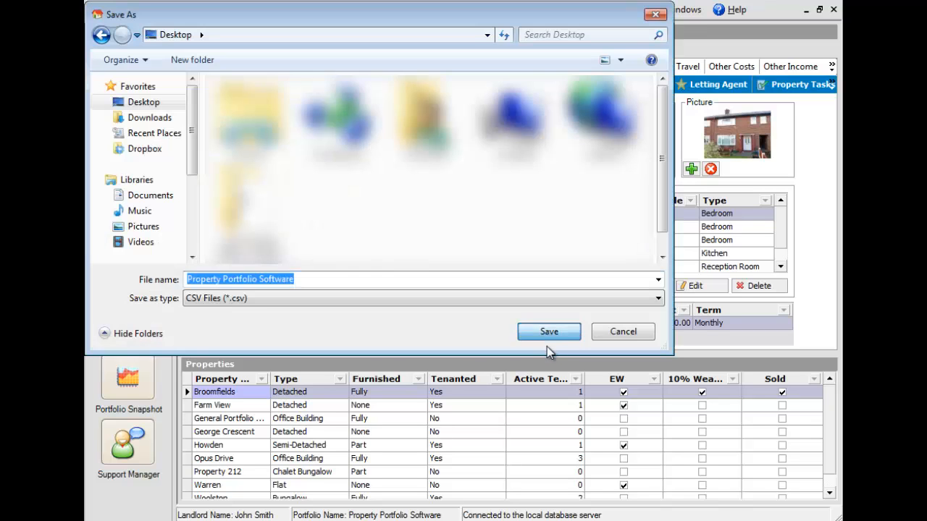
Save 'Property Portfolio Software' as a CSV on the Desktop.
left_click(548, 331)
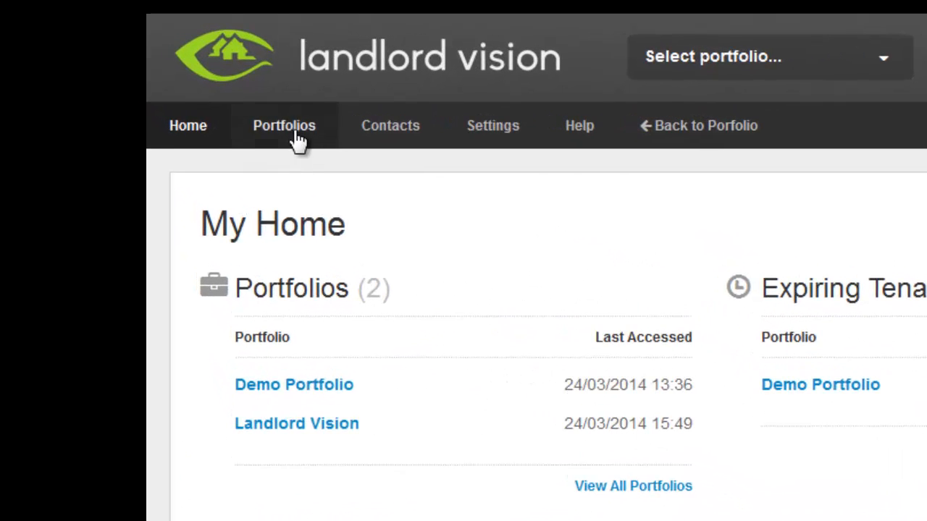
Go to Portfolios and choose Import Properties and Tenancies from CSV File.
left_click(284, 125)
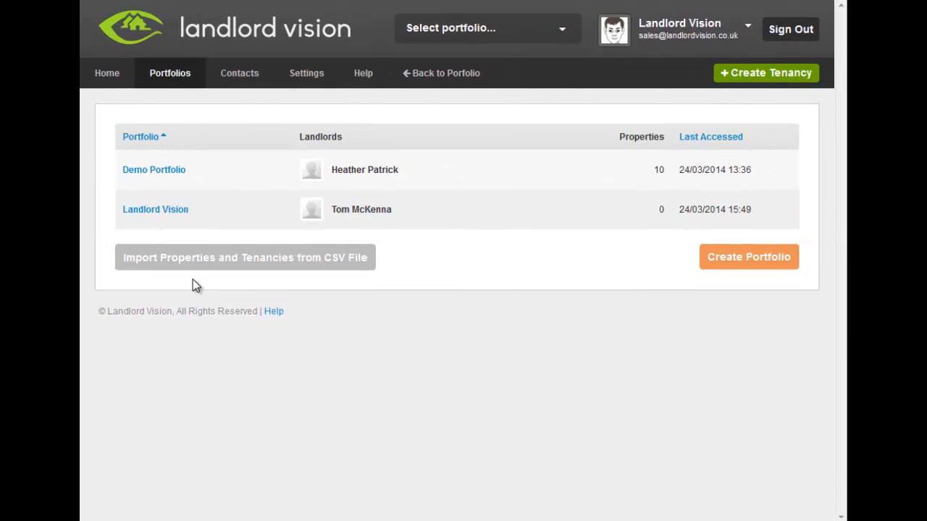
mouse_move(197, 275)
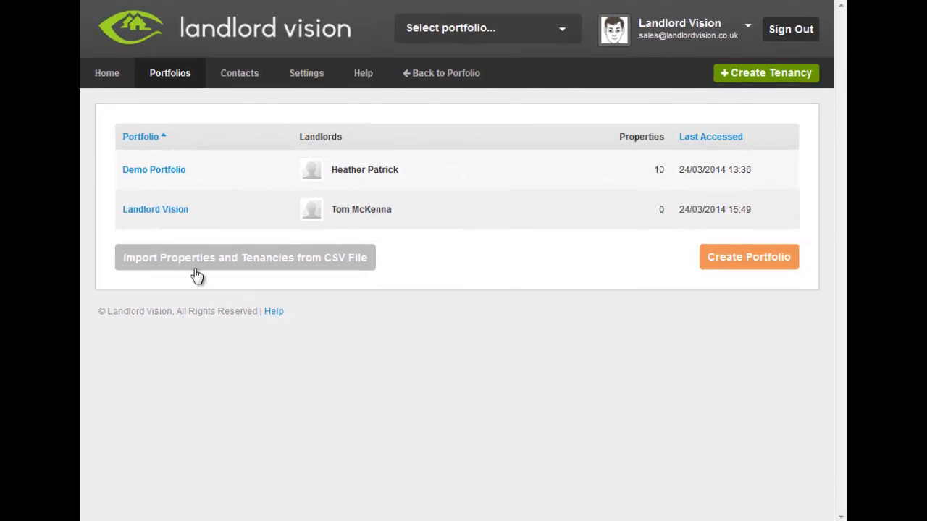
left_click(245, 257)
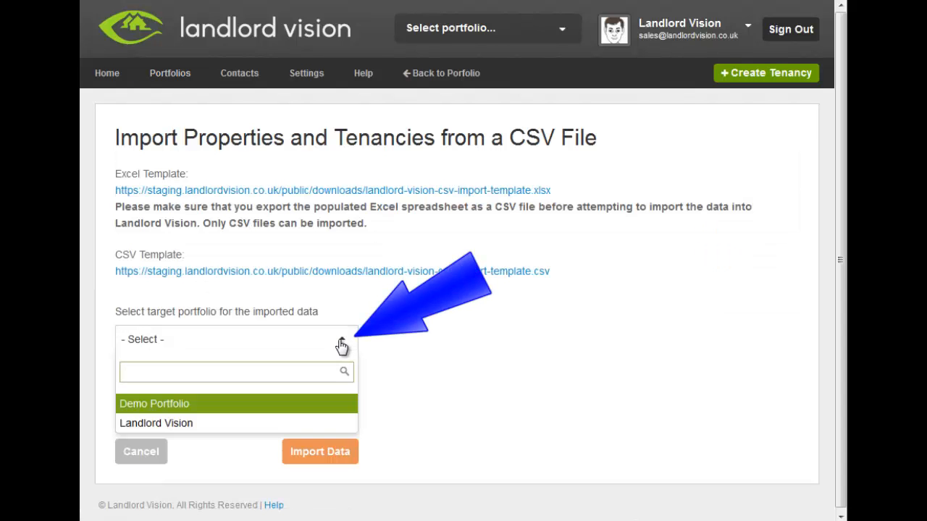
Target the Landlord Vision portfolio and attach Property Portfolio Software.csv.
left_click(156, 424)
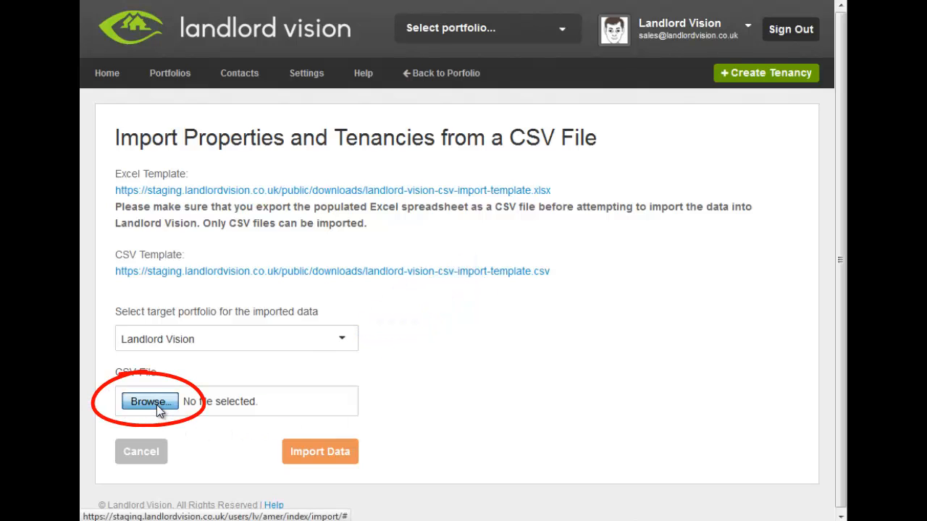
left_click(148, 402)
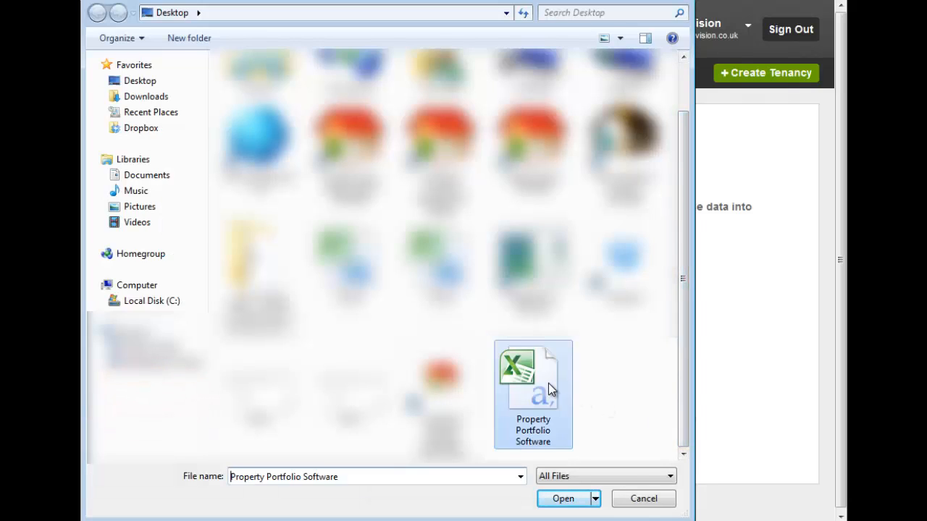
left_click(563, 498)
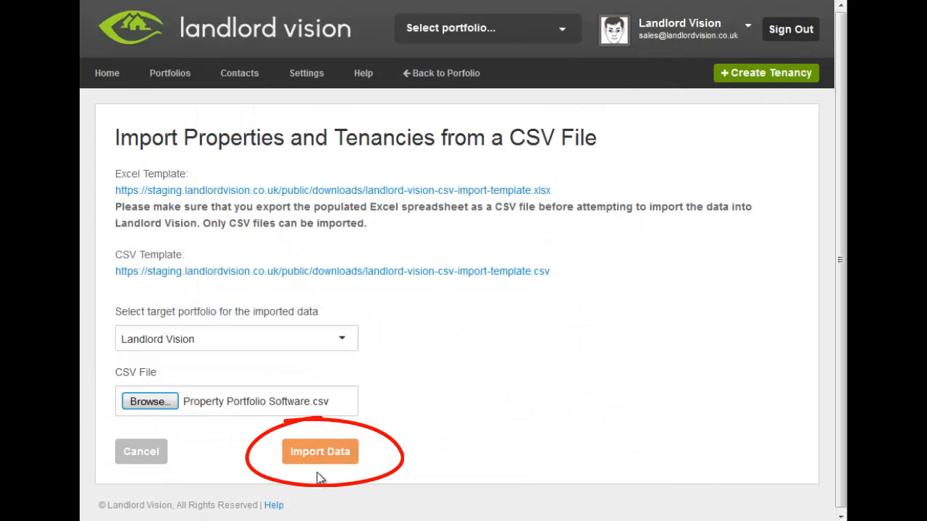
mouse_move(321, 460)
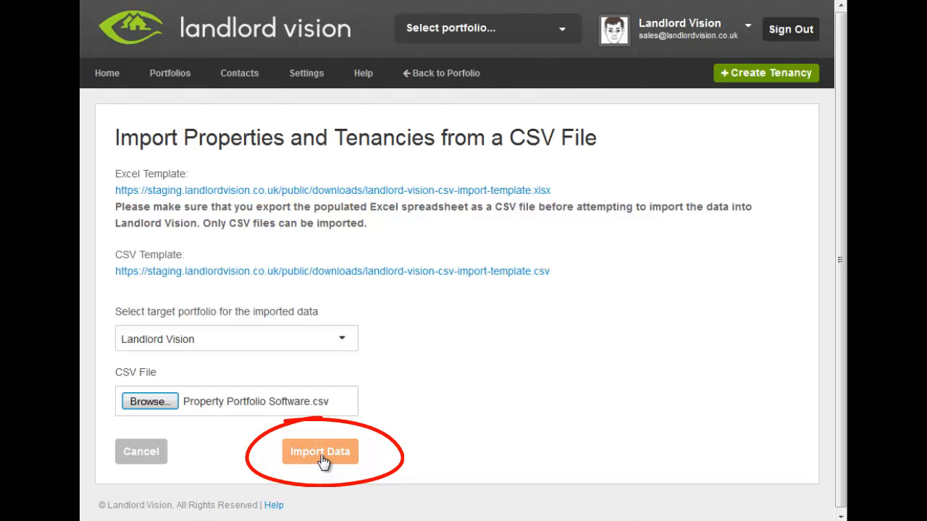
Submit the CSV import into the Landlord Vision portfolio with Import Data.
left_click(319, 451)
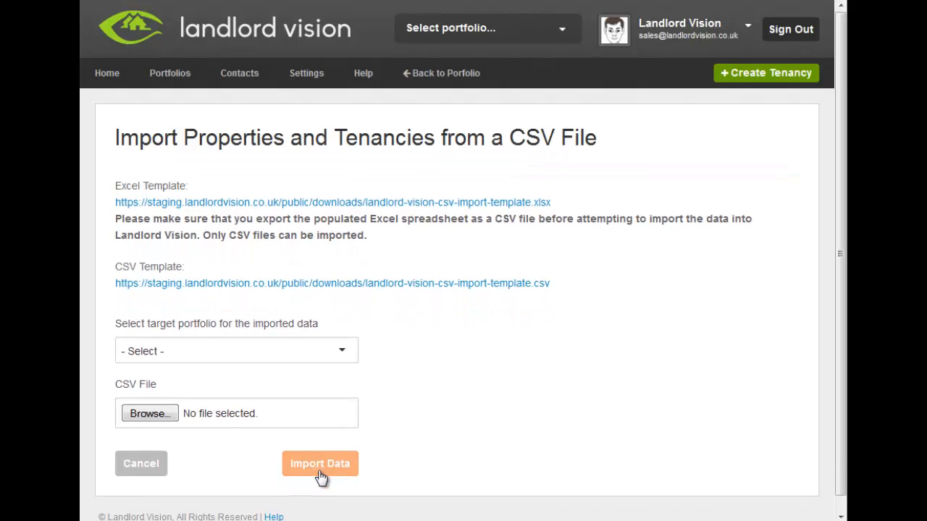
mouse_move(321, 484)
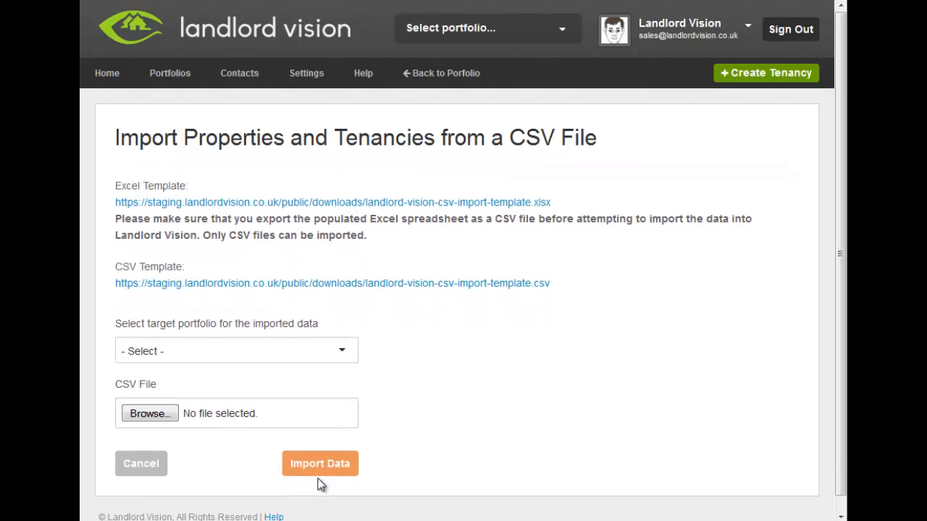